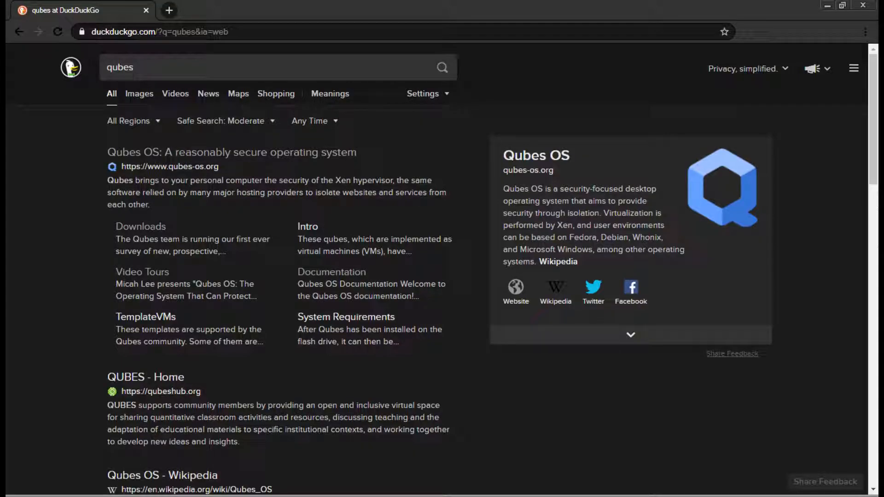
# Open the Downloads sitelink under the Qubes OS search result
pyautogui.click(141, 226)
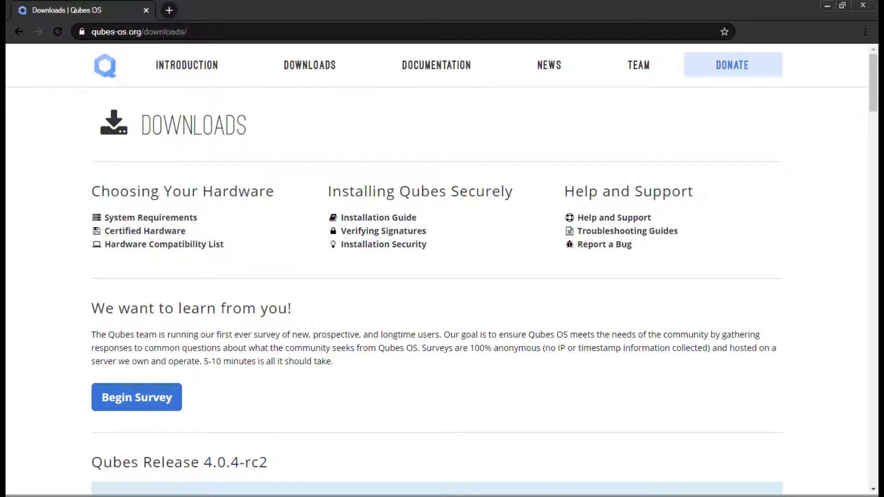
# Save the detached PGP signature for Qubes Release 4.0.3
pyautogui.scroll(-3)
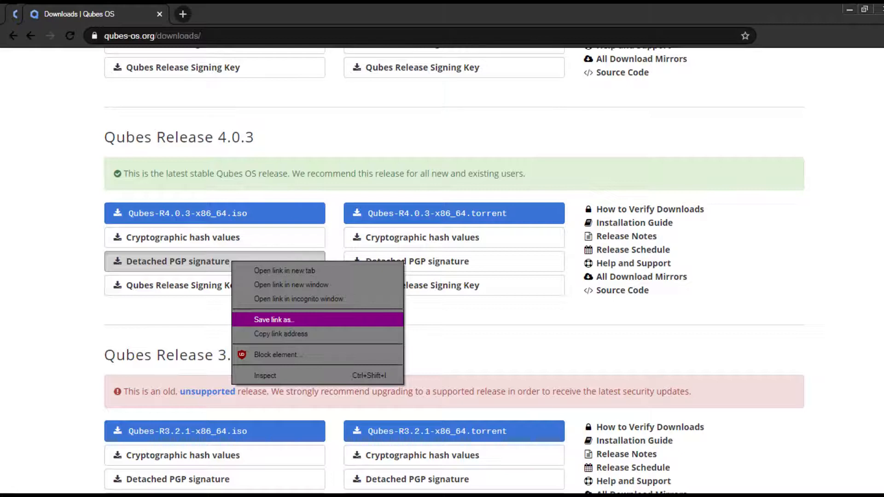
pyautogui.click(274, 319)
pyautogui.write('cmd.exe')
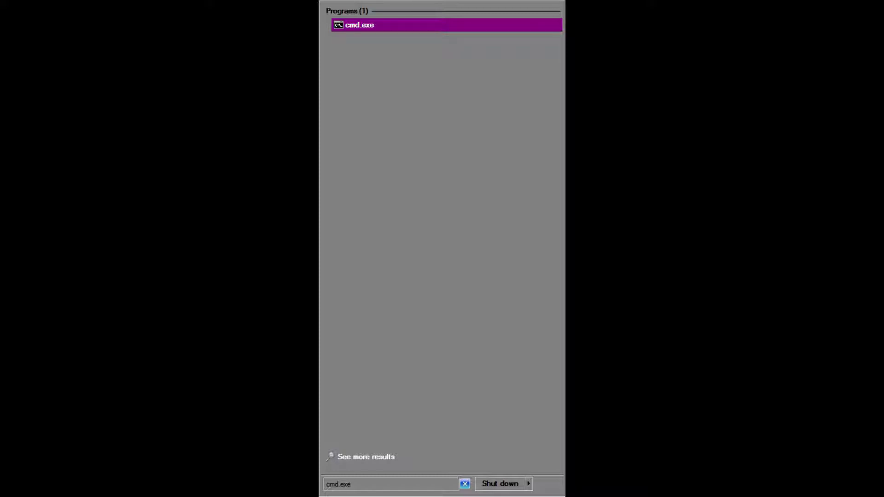
# Launch cmd.exe from the Start menu search
pyautogui.click(359, 25)
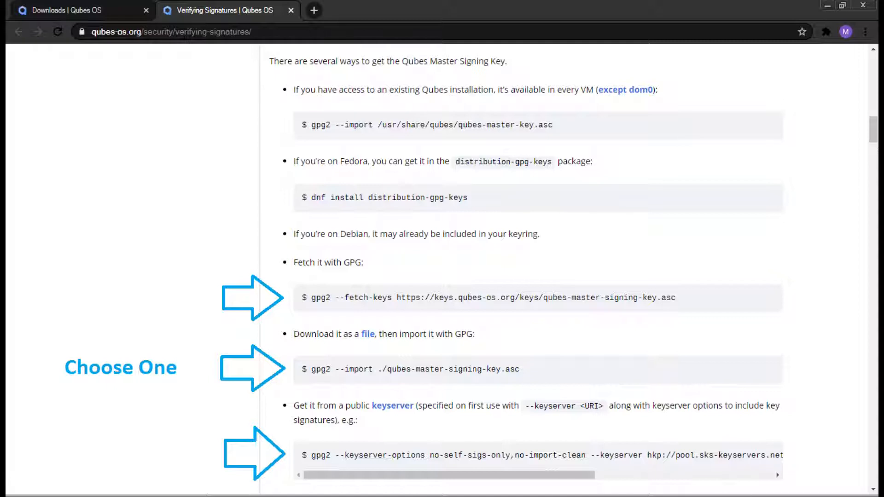
# Import qubes-master-signing-key.asc from the C:\Qubes folder into Kleopatra
pyautogui.scroll(-3)
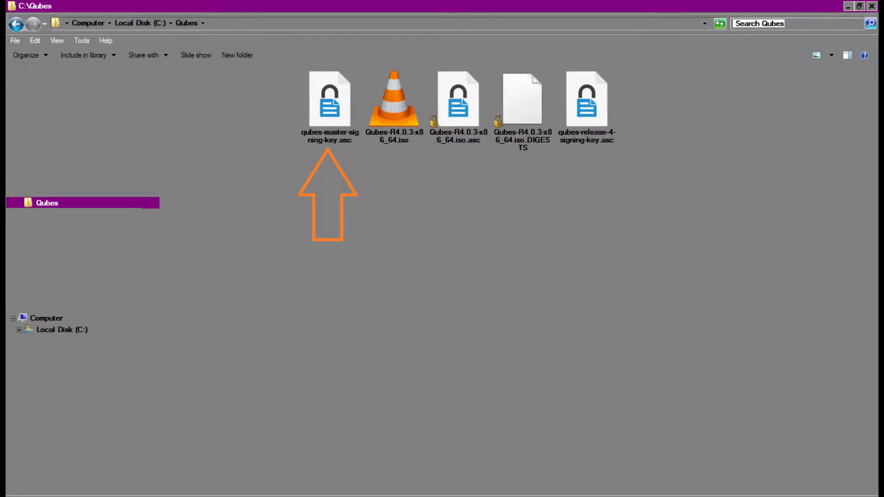
pyautogui.doubleClick(330, 98)
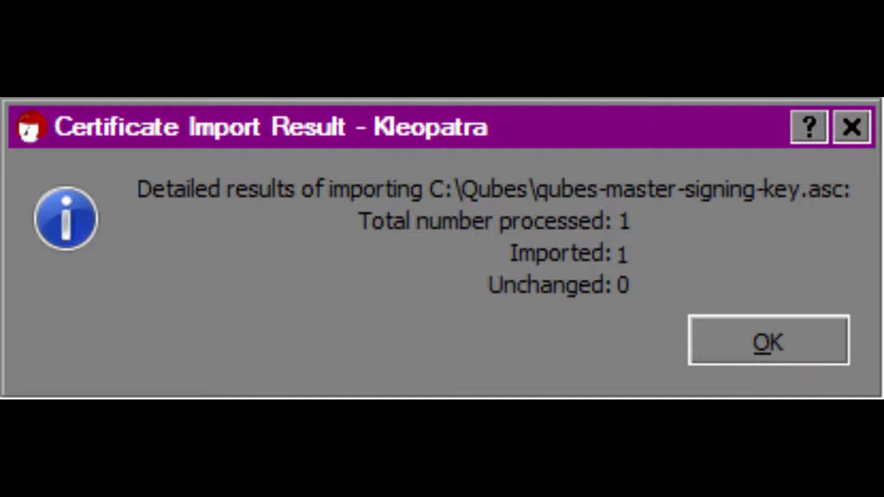
# Dismiss the Certificate Import Result showing one certificate imported
pyautogui.click(768, 341)
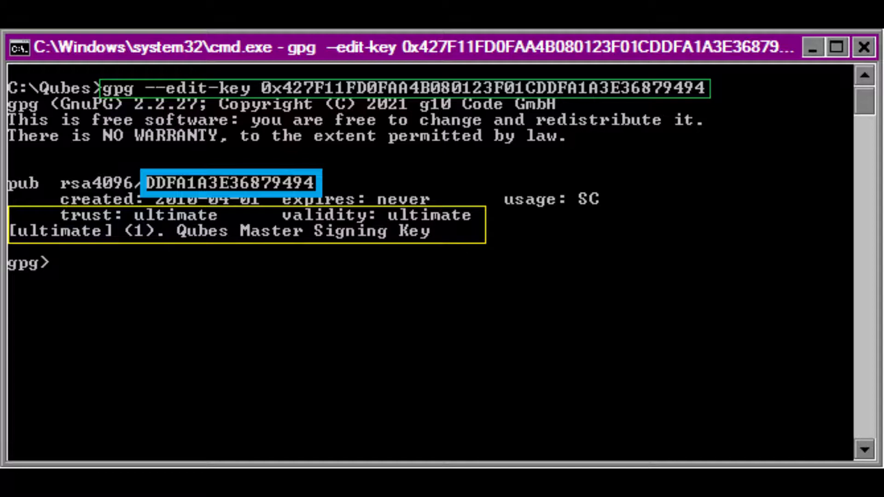
# Display the master key's fingerprint with fpr in the gpg edit-key session
pyautogui.write('fpr')
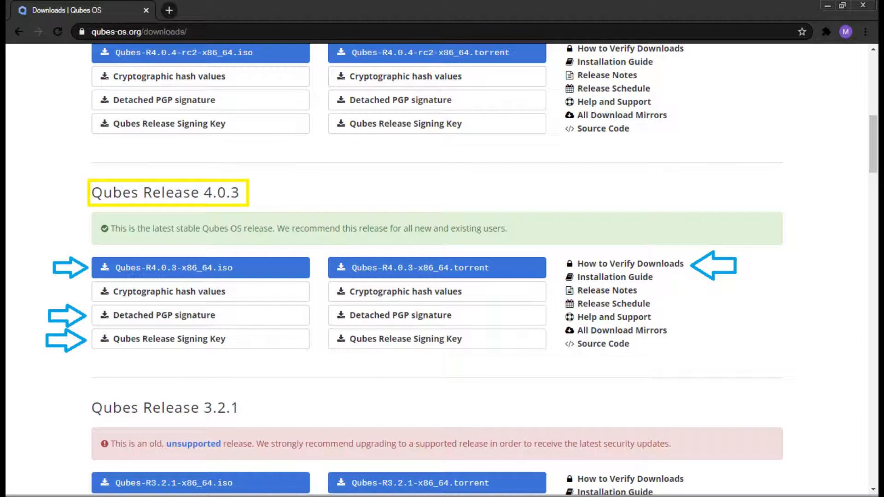
pyautogui.click(630, 264)
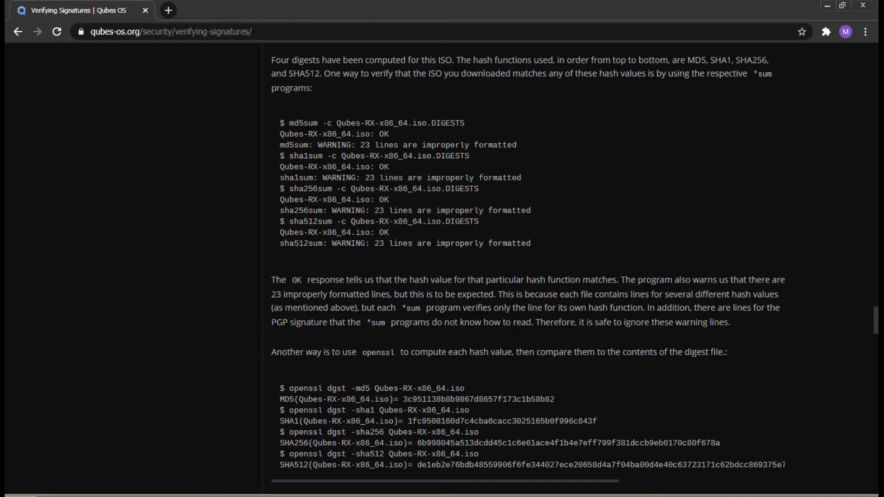
# Scroll the Verifying Signatures page to the DIGESTS file verification steps
pyautogui.scroll(-3)
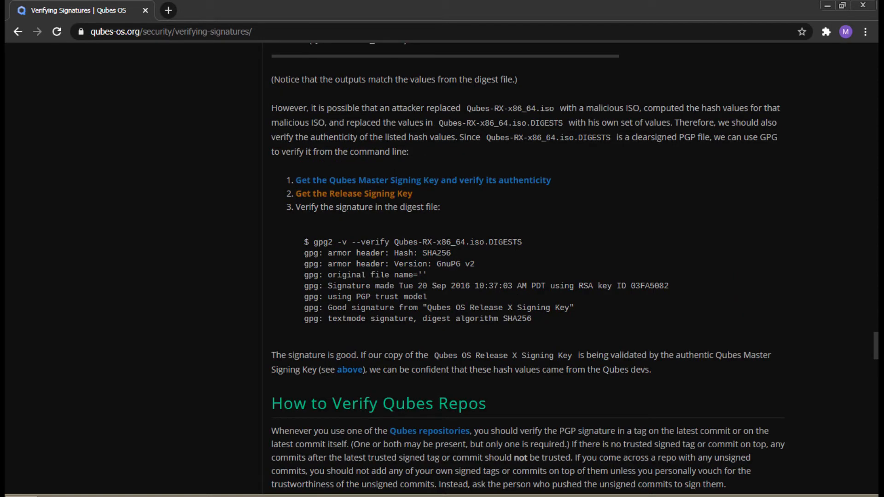